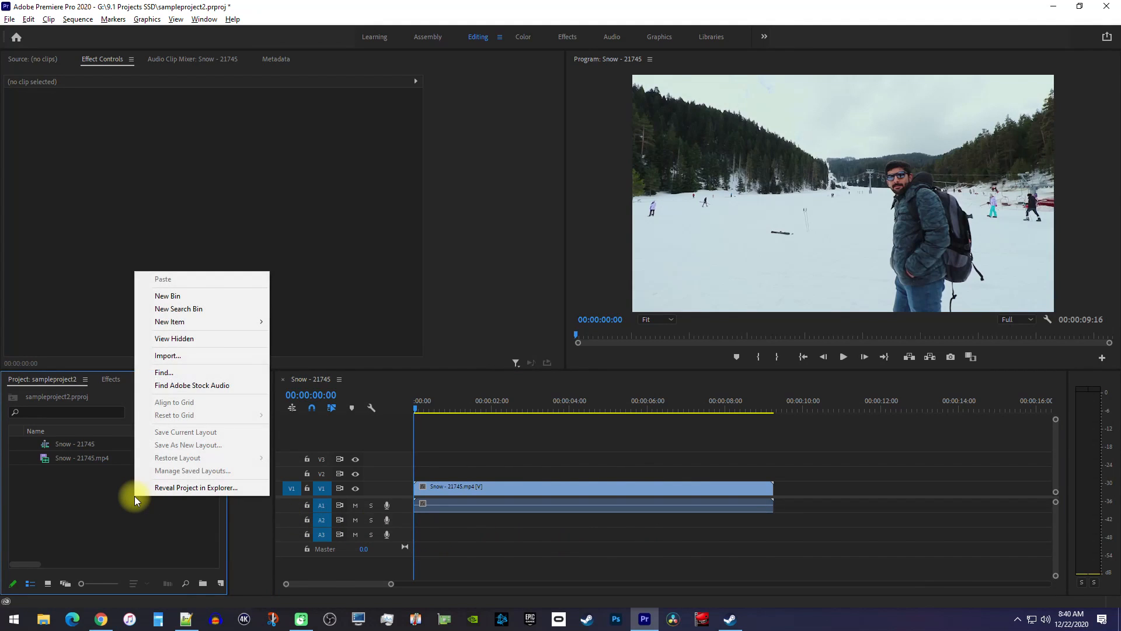
{"action": "mouse_move", "coordinate": [224, 323]}
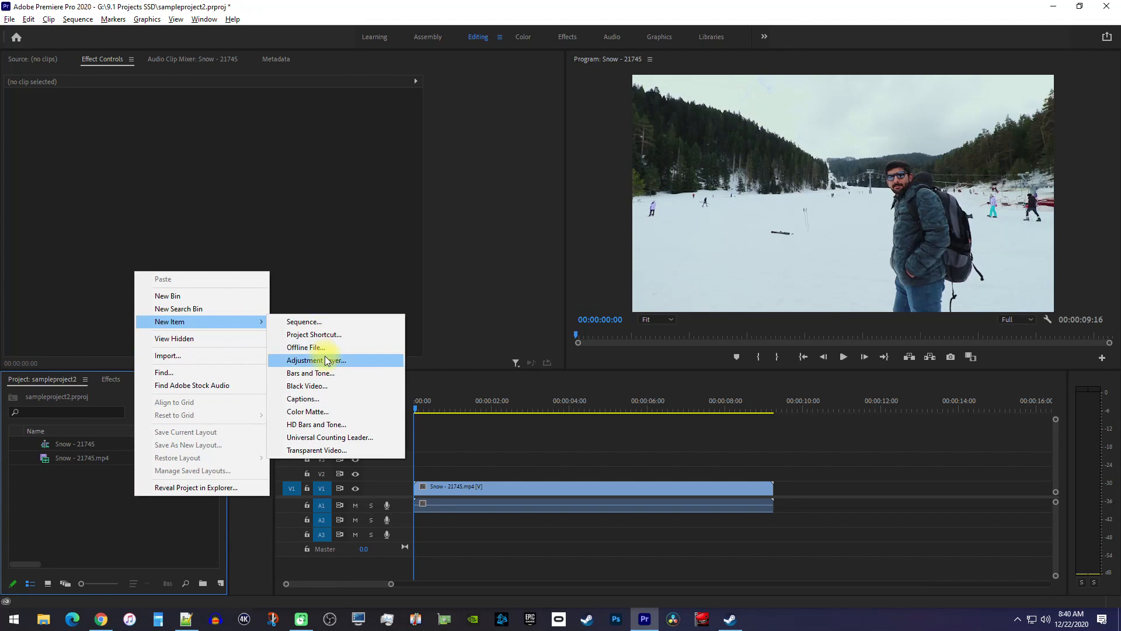
Create a new adjustment layer with the default video settings for the snow sequence.
{"action": "left_click", "coordinate": [315, 360]}
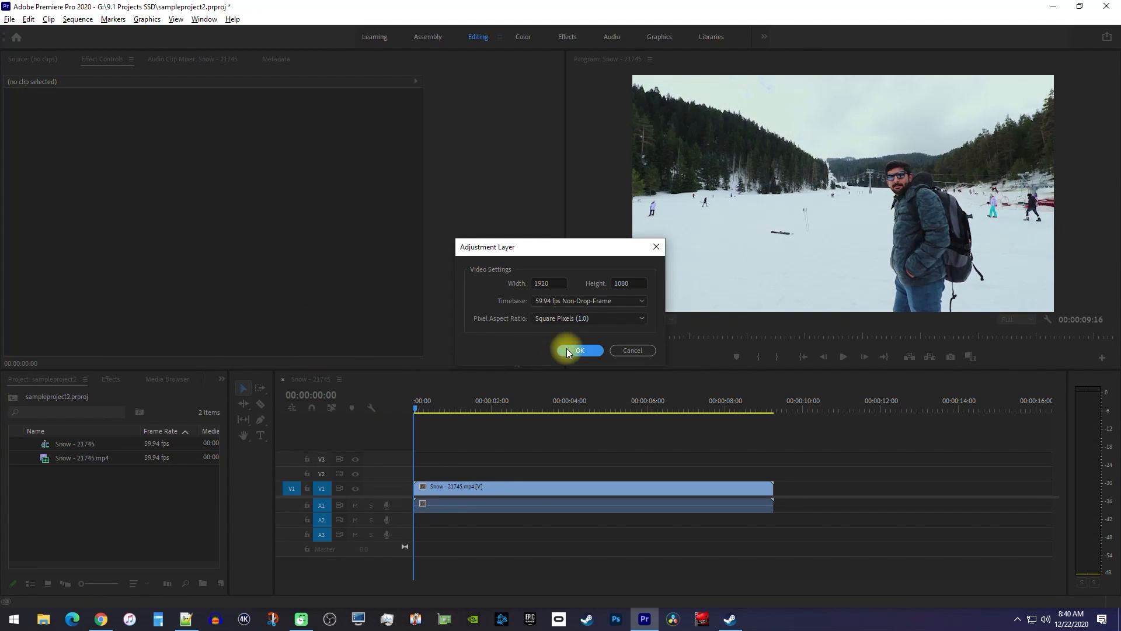
{"action": "left_click", "coordinate": [579, 351]}
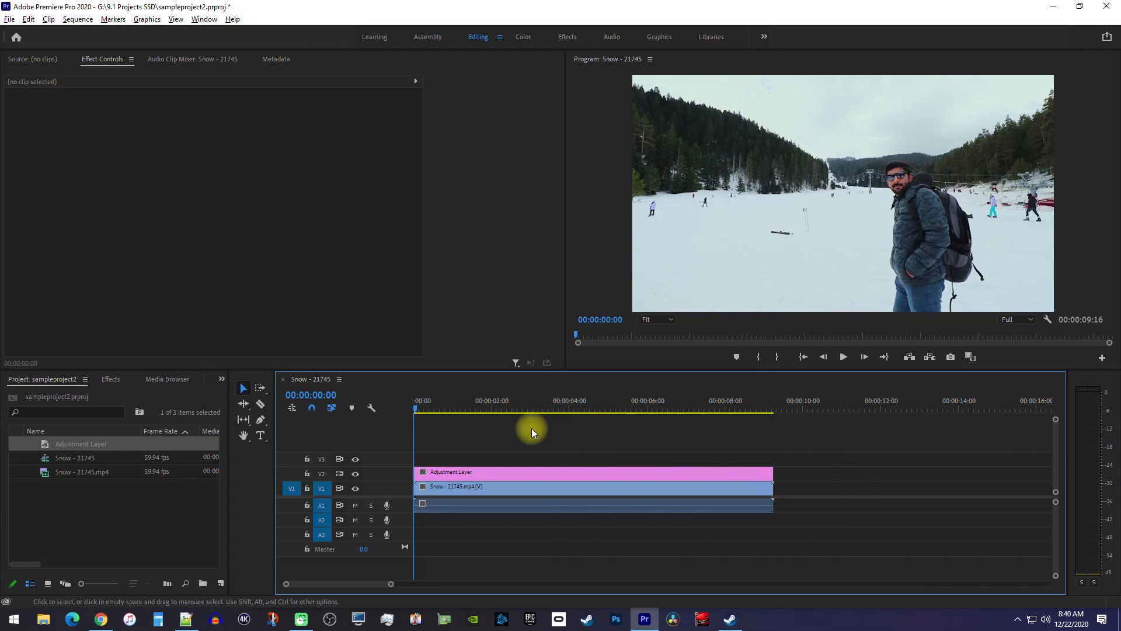
Filter the Effects list down to the Circle effect by searching 'circle'.
{"action": "left_click", "coordinate": [110, 379]}
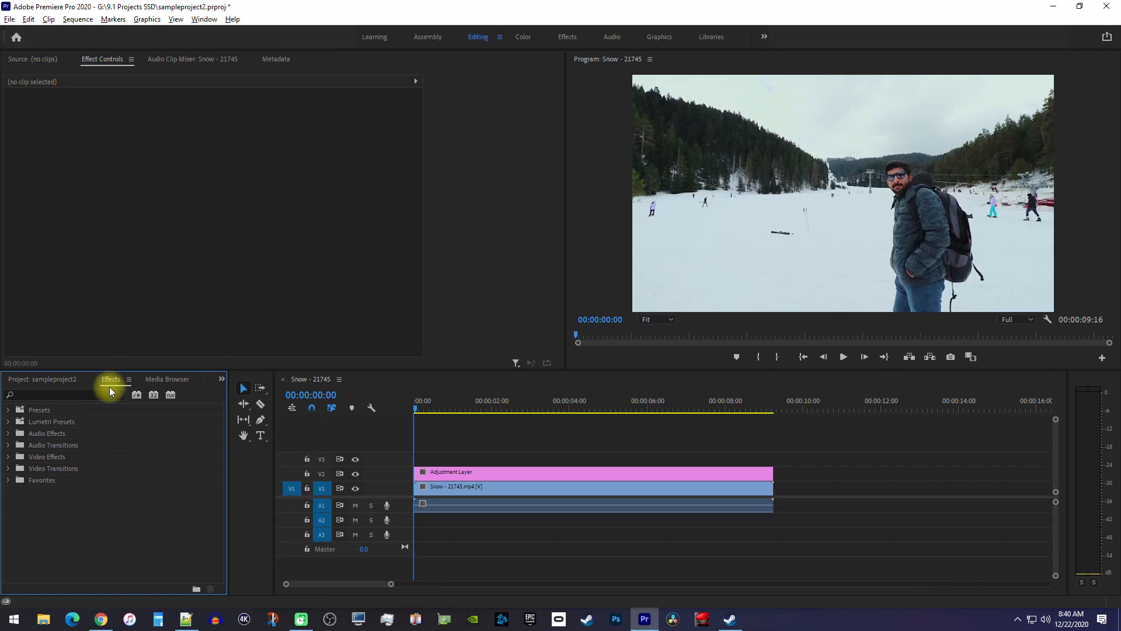
{"action": "type", "text": "c"}
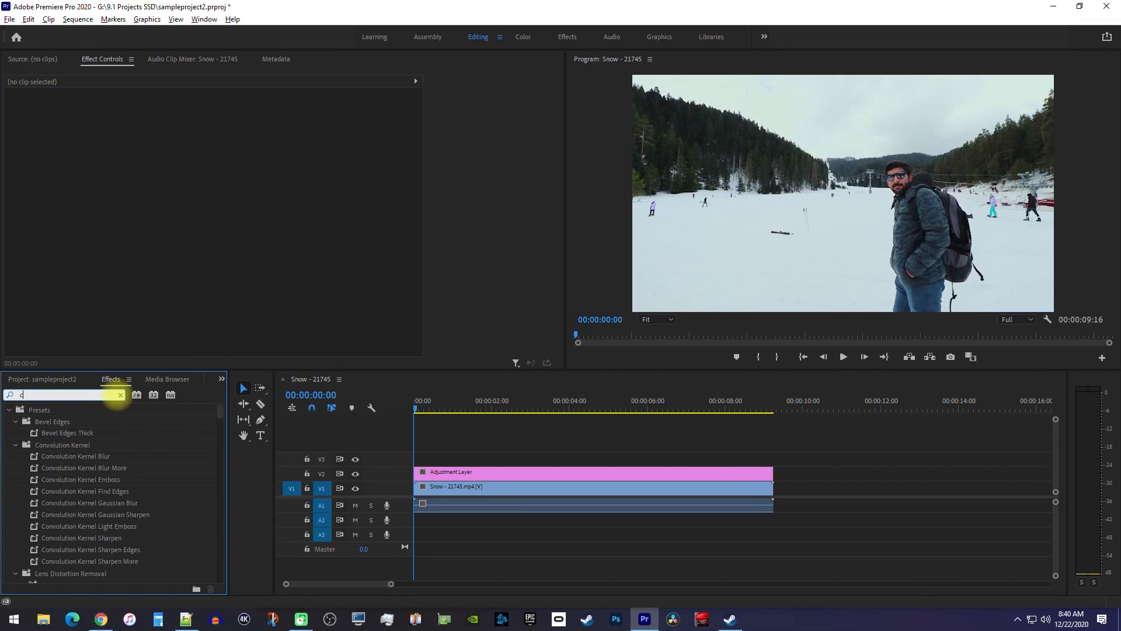
{"action": "type", "text": "ircle"}
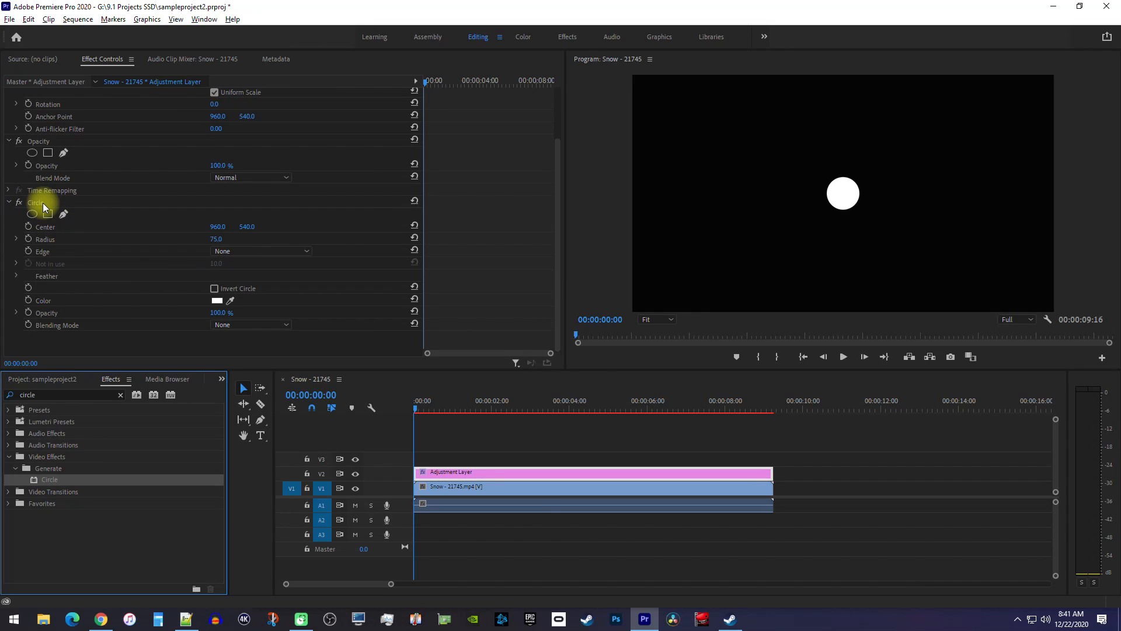
{"action": "mouse_move", "coordinate": [265, 330]}
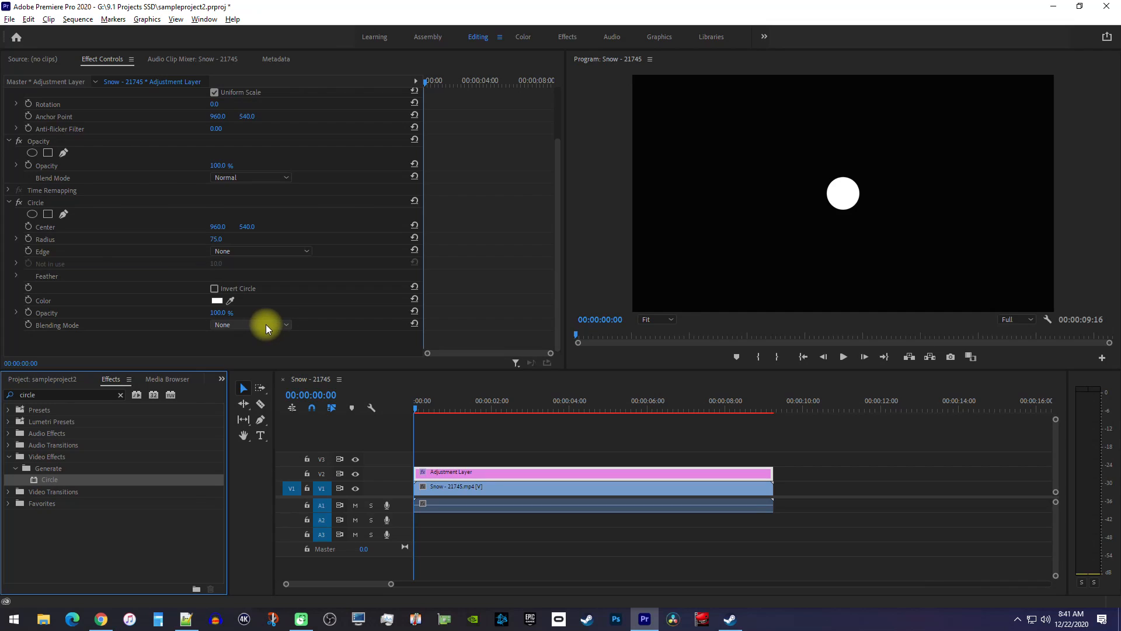
Set the Circle effect's Blending Mode to Stencil Alpha and enlarge its Radius.
{"action": "left_click", "coordinate": [250, 323]}
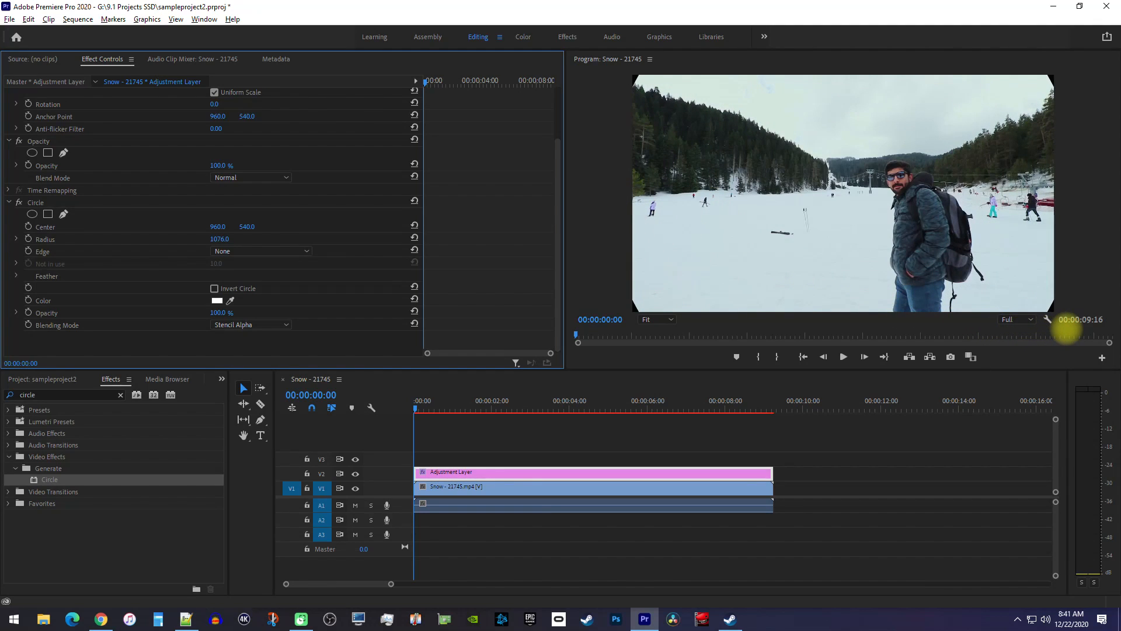
{"action": "left_click", "coordinate": [219, 238]}
{"action": "type", "text": "862"}
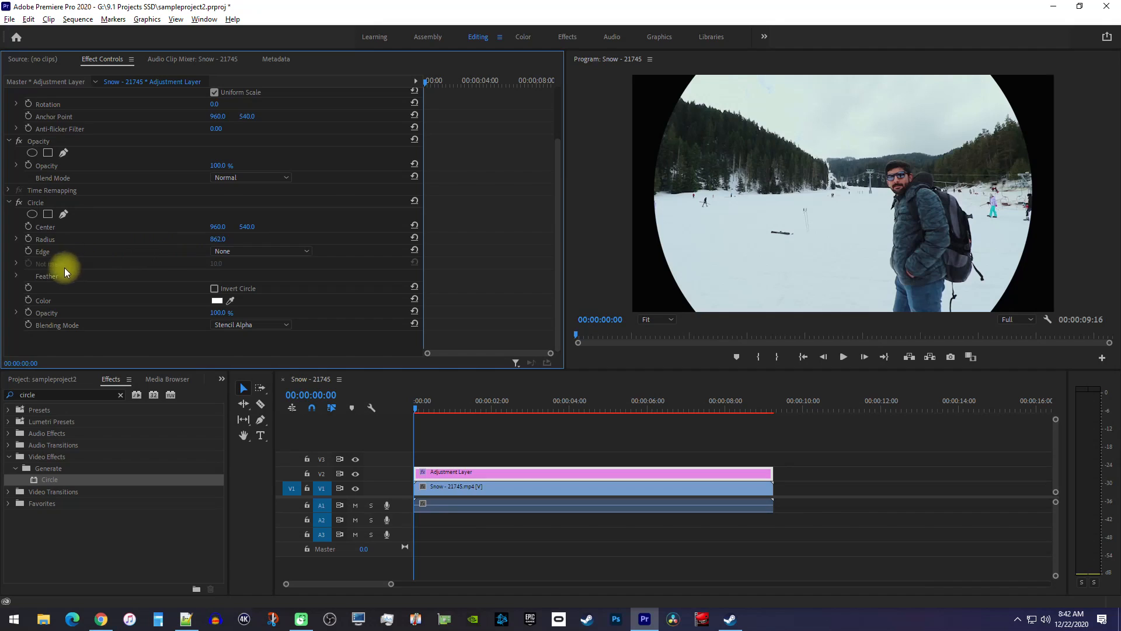
Soften the circle with Radius 862 and Feather Outer Edge 524, then preview the vignette.
{"action": "left_click", "coordinate": [15, 275]}
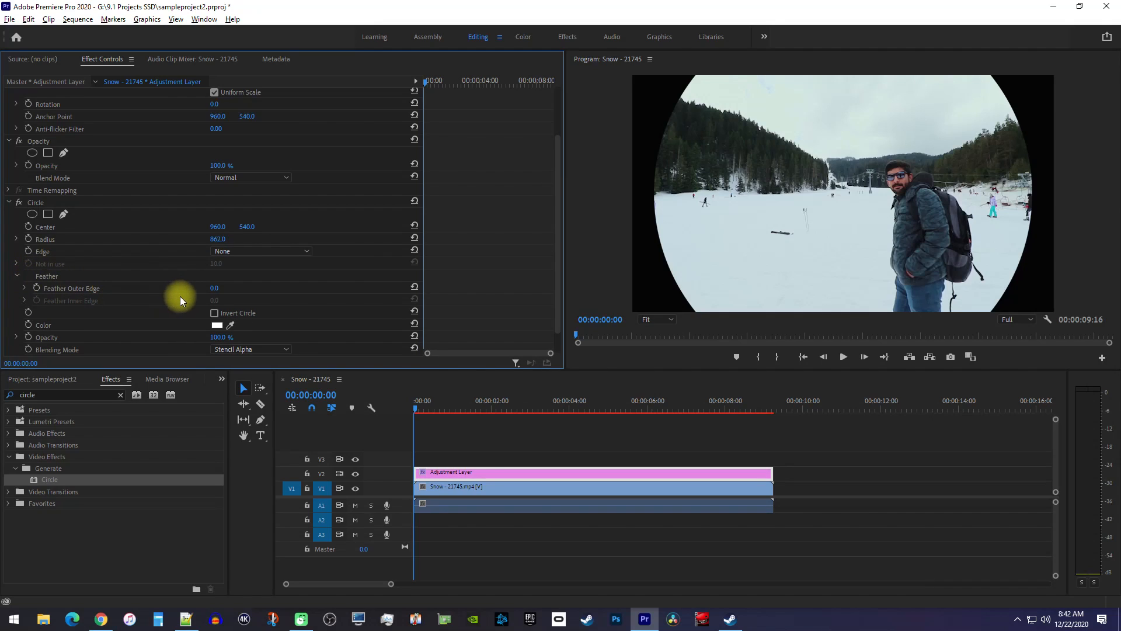
{"action": "mouse_move", "coordinate": [408, 292]}
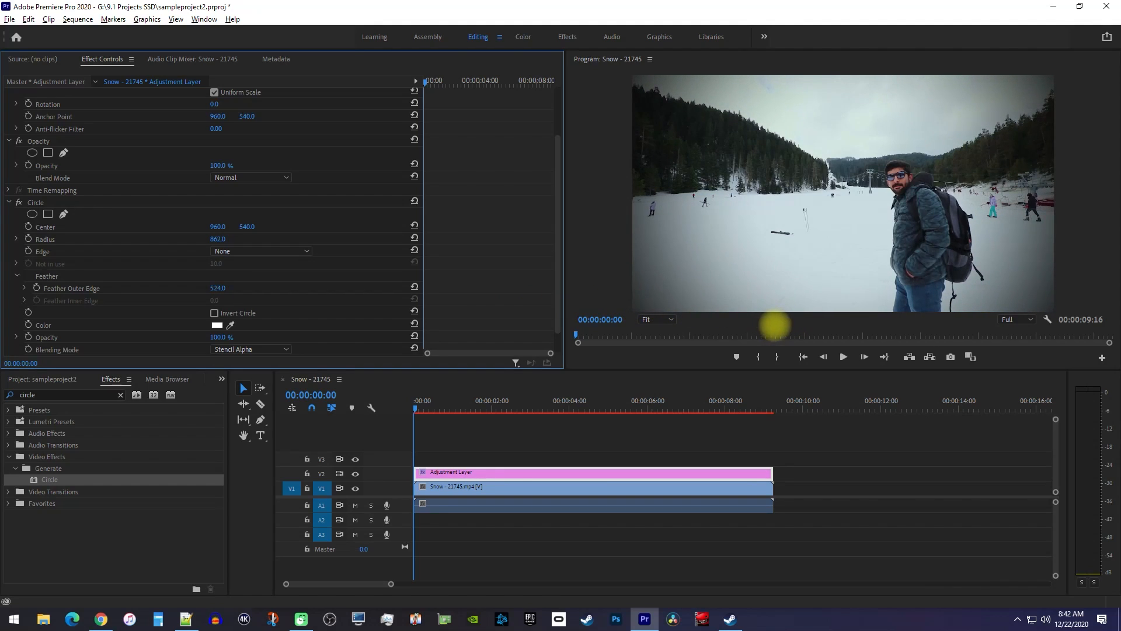
{"action": "mouse_move", "coordinate": [215, 279]}
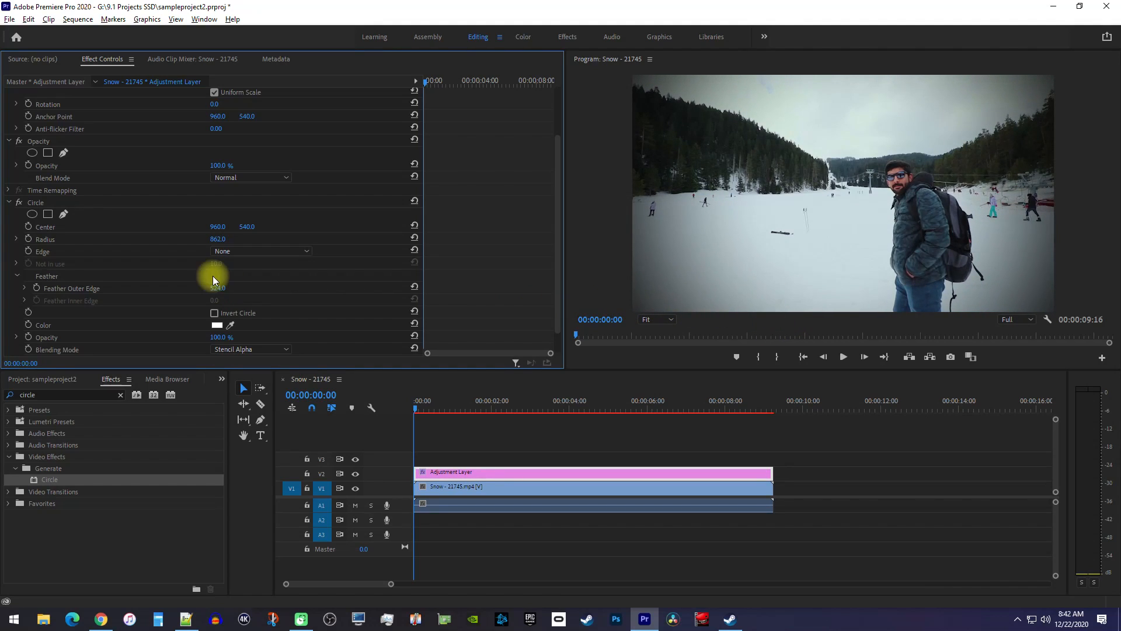
{"action": "left_click", "coordinate": [842, 356]}
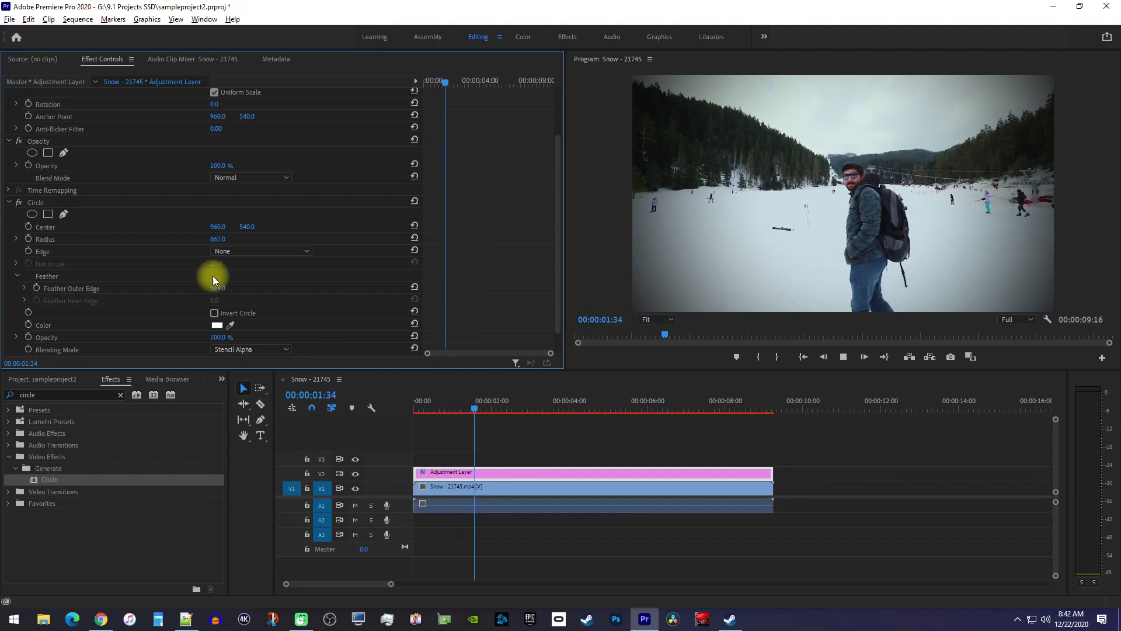